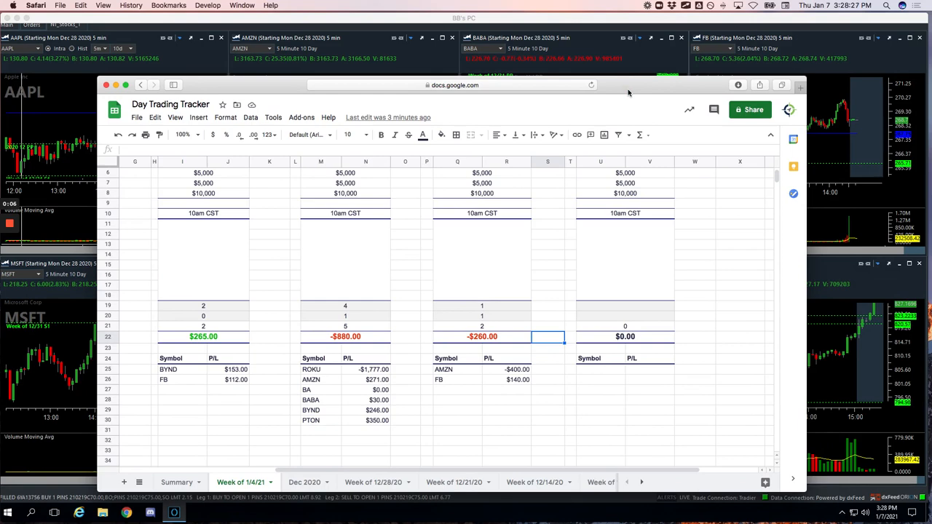
mouse_move(608, 284)
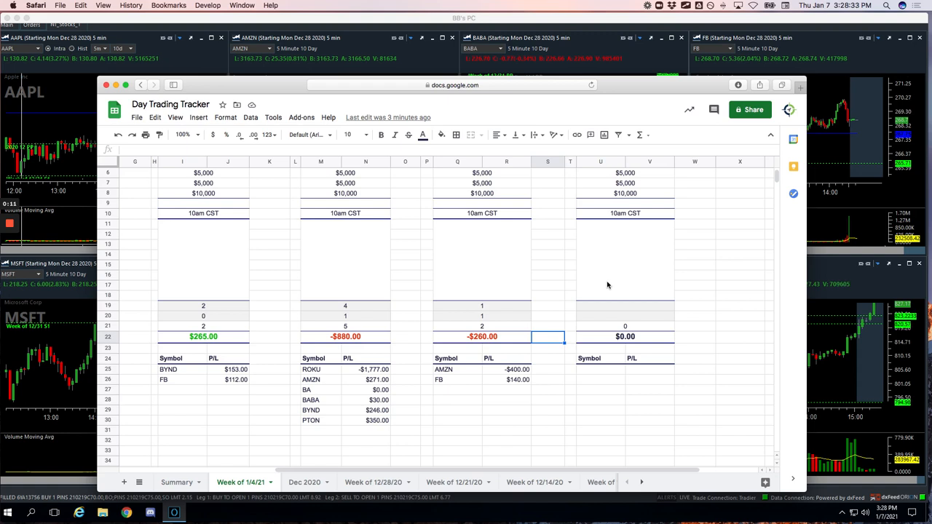
mouse_move(471, 371)
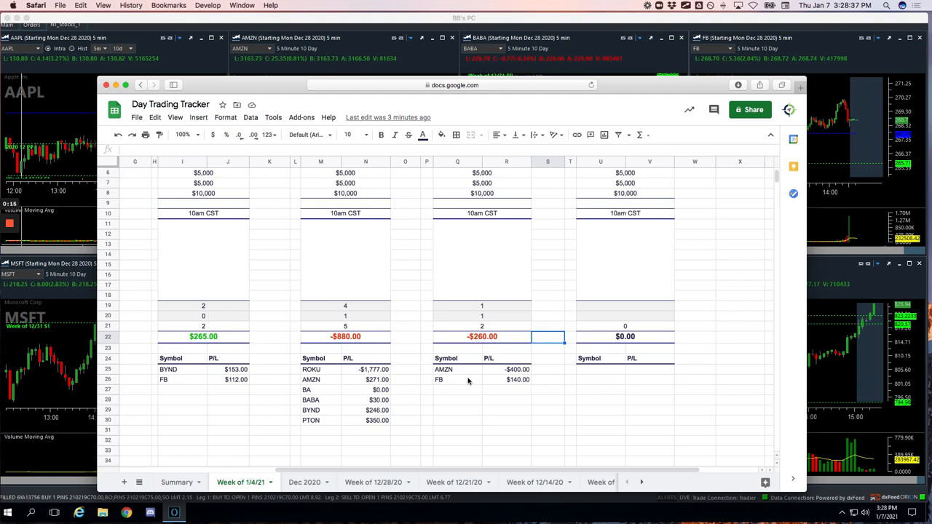
mouse_move(477, 381)
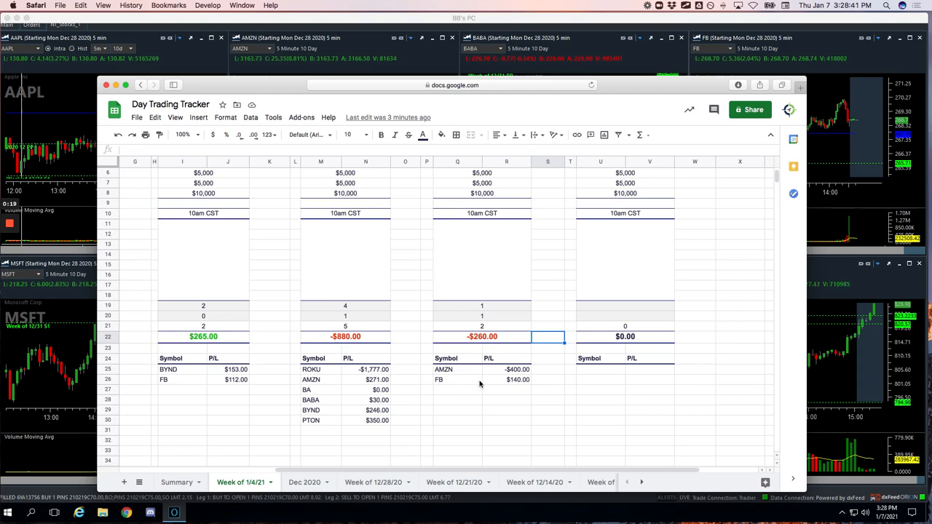
mouse_move(448, 385)
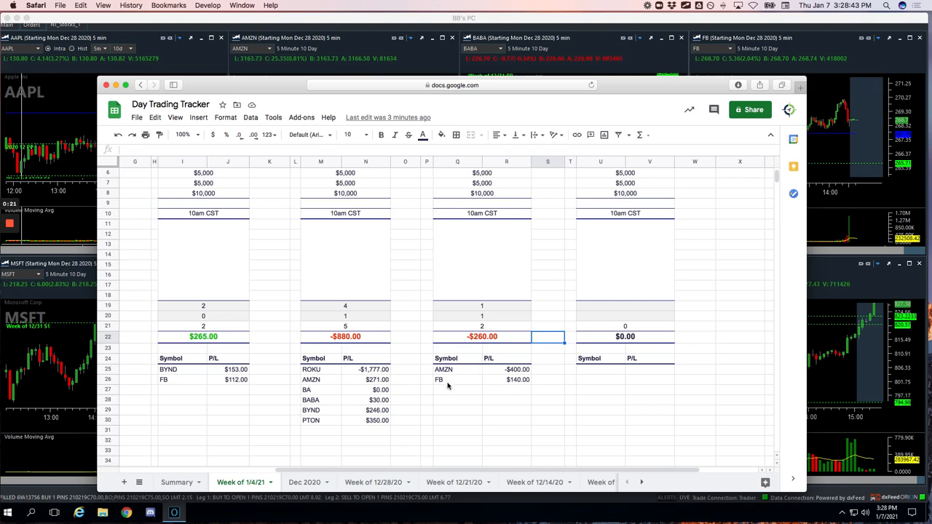
mouse_move(480, 373)
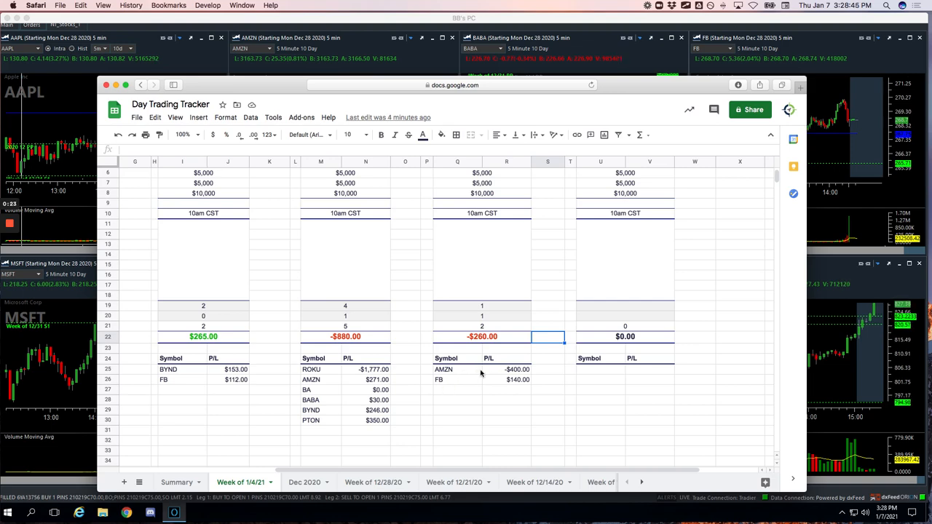
scroll("down", 3)
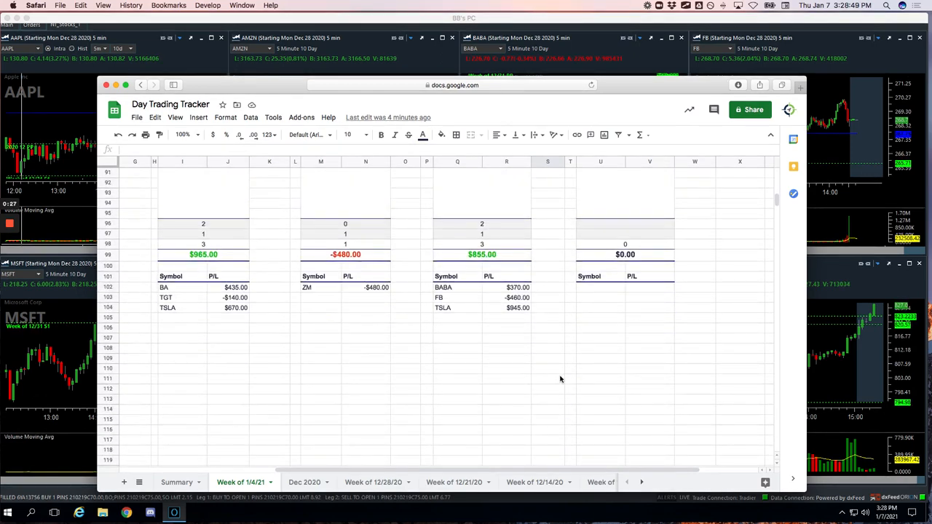
mouse_move(495, 227)
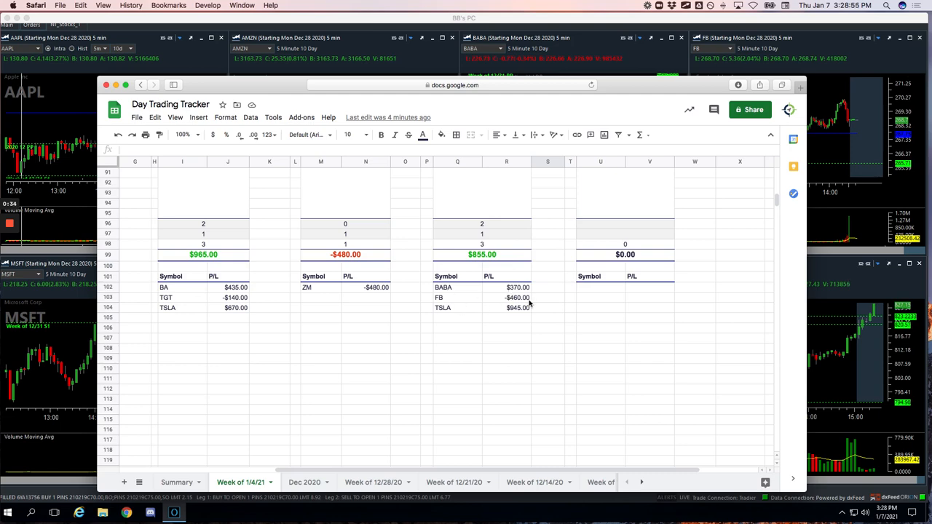
mouse_move(508, 316)
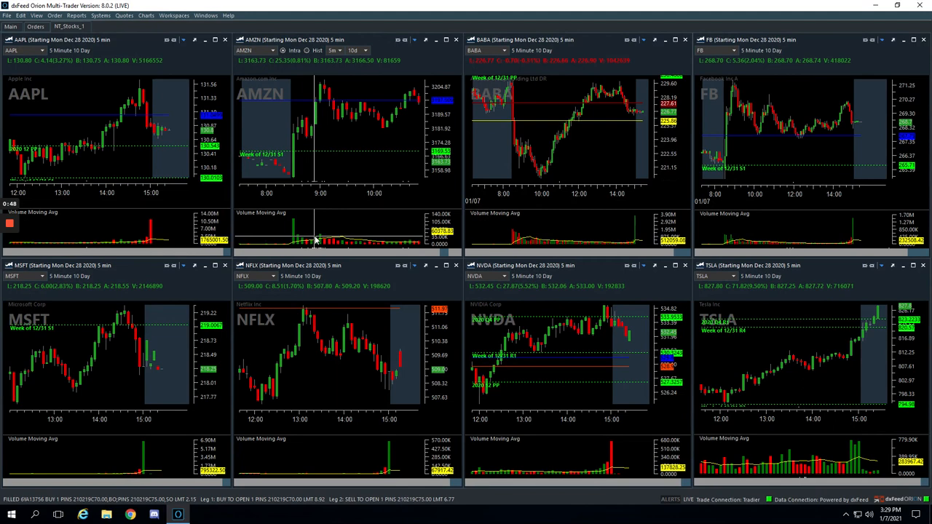
mouse_move(316, 103)
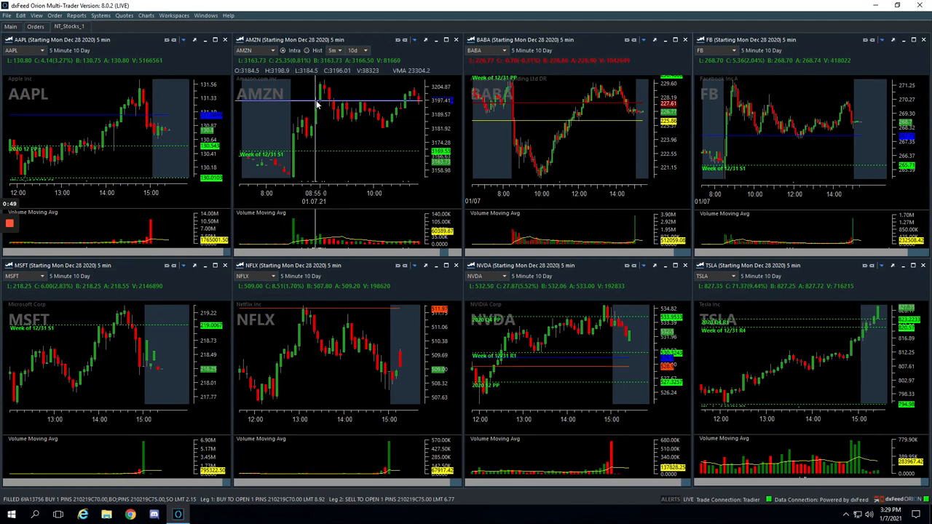
mouse_move(319, 94)
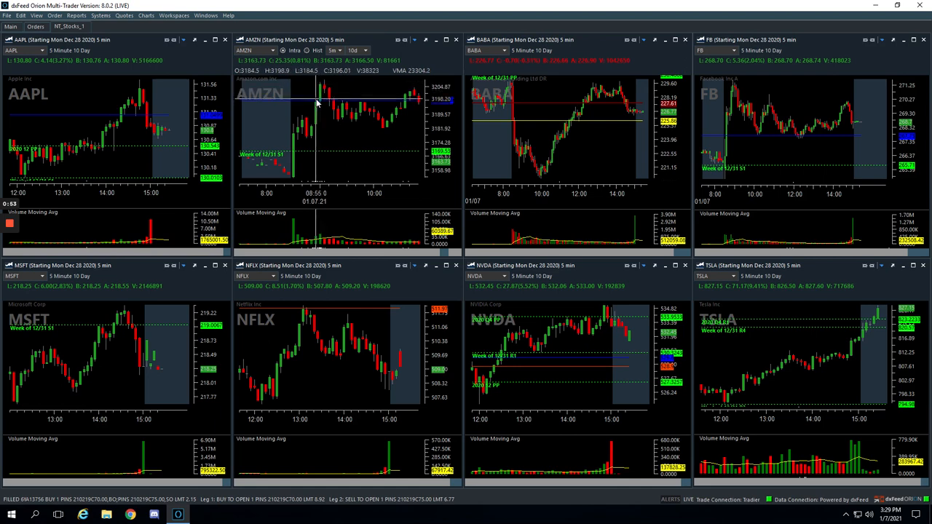
mouse_move(319, 90)
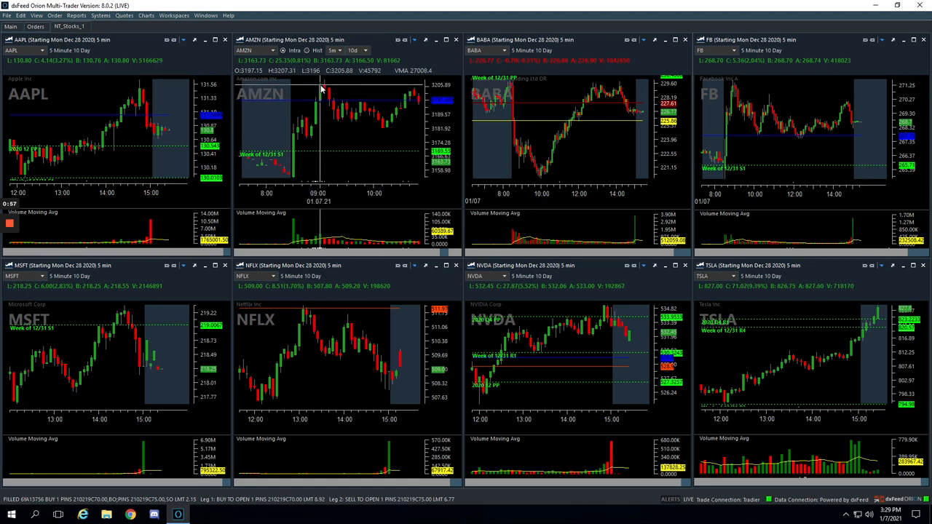
mouse_move(320, 90)
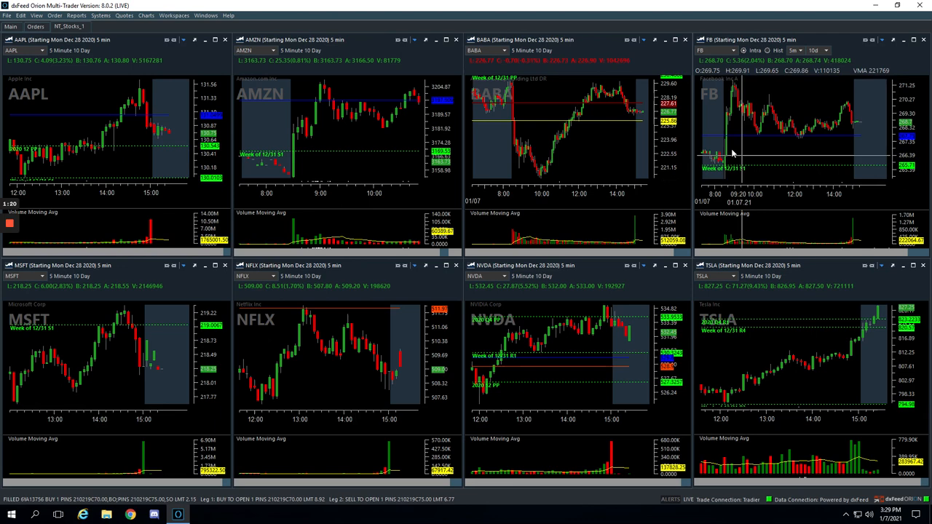
mouse_move(734, 88)
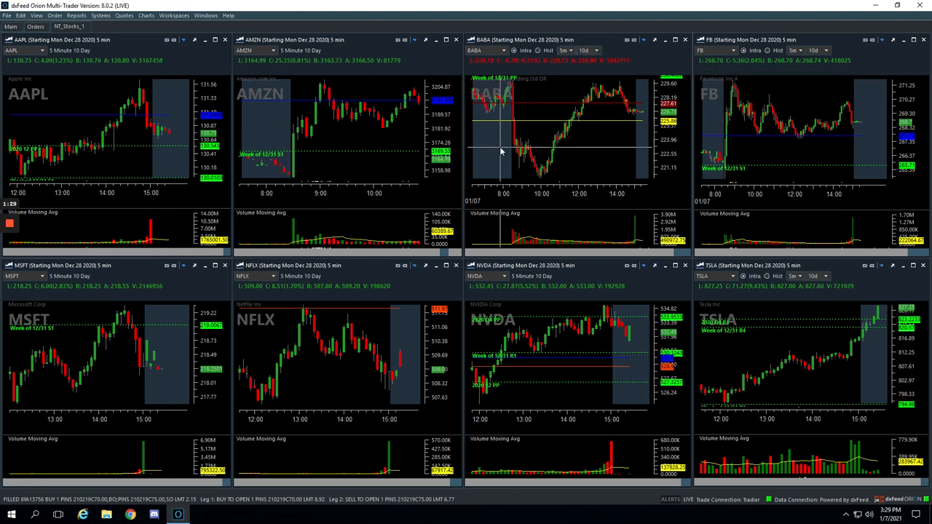
mouse_move(519, 158)
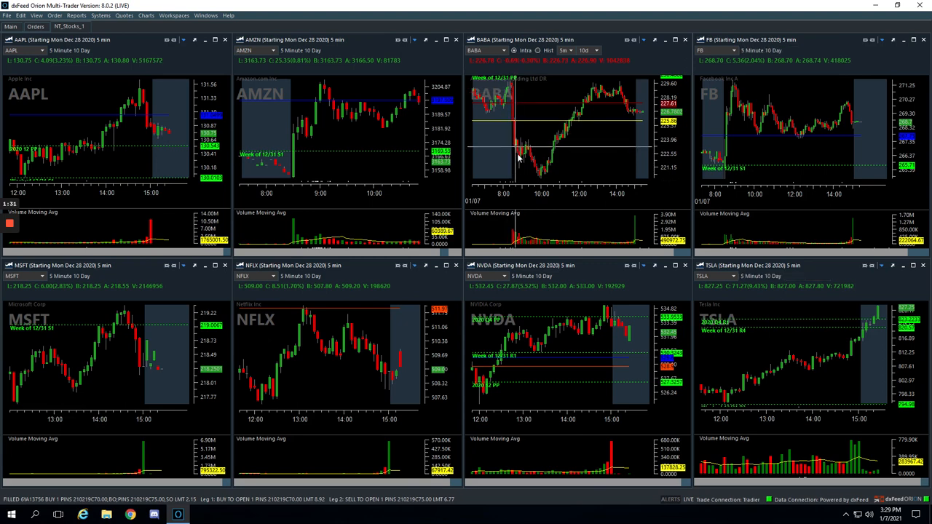
mouse_move(523, 153)
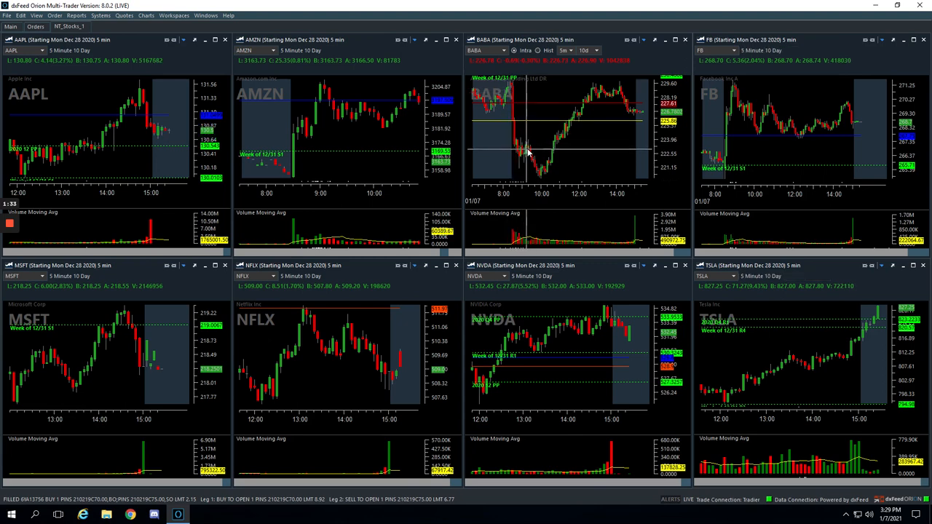
mouse_move(530, 153)
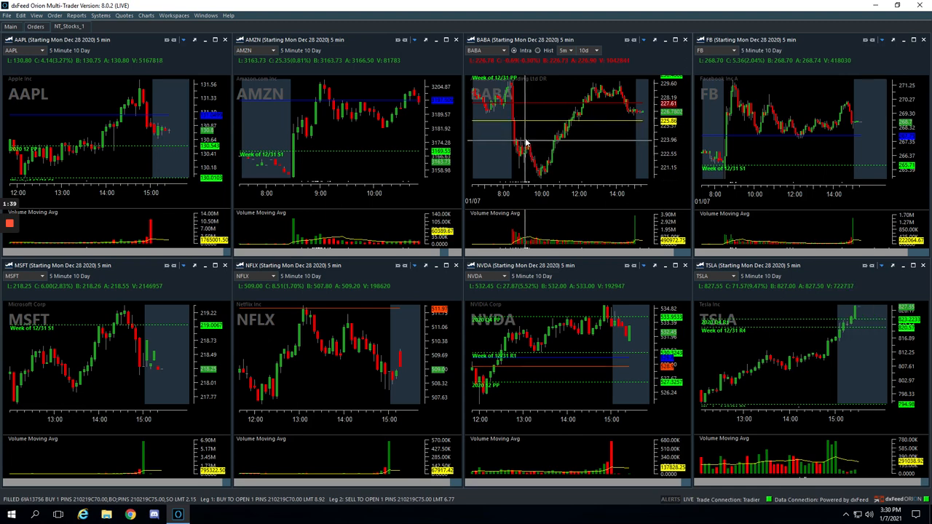
mouse_move(530, 150)
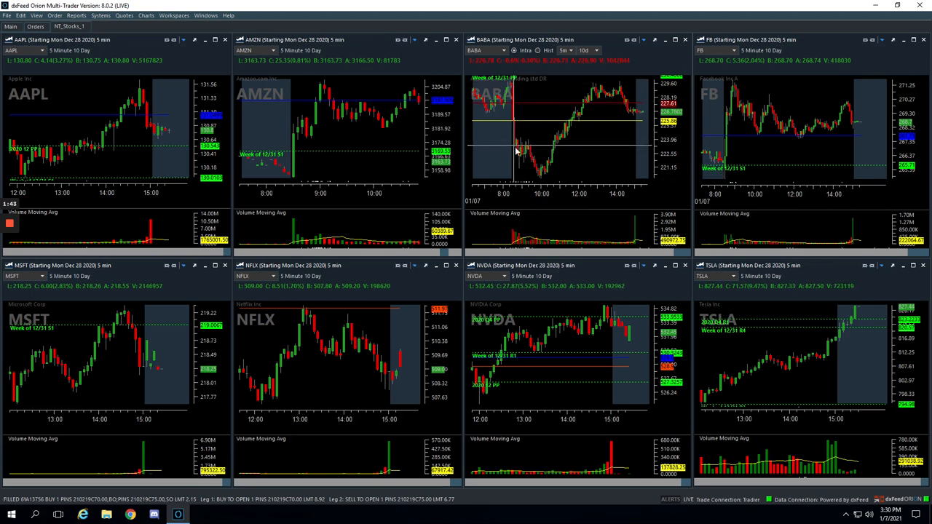
mouse_move(527, 149)
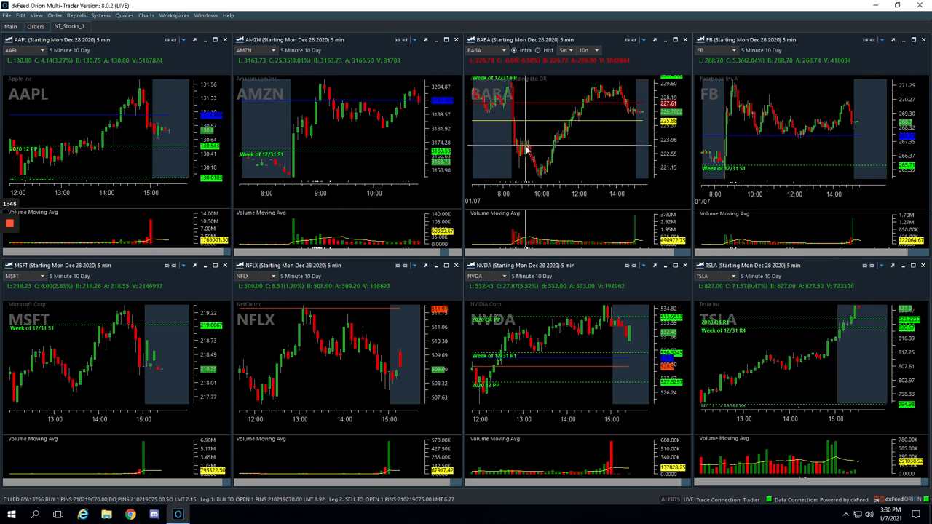
mouse_move(542, 164)
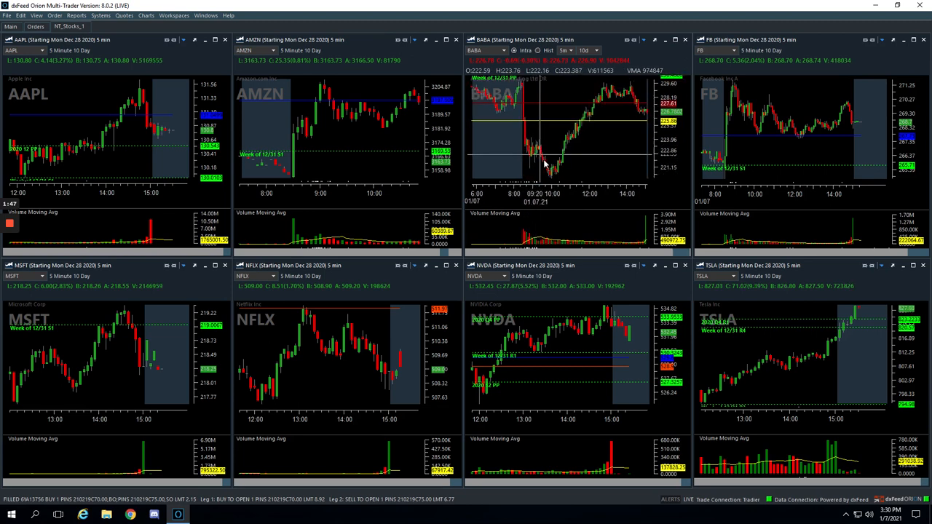
mouse_move(553, 168)
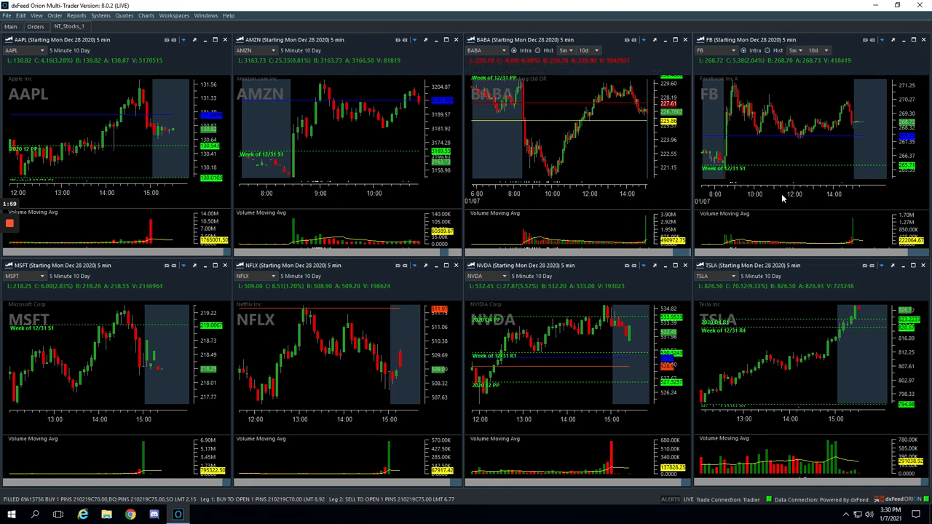
mouse_move(775, 149)
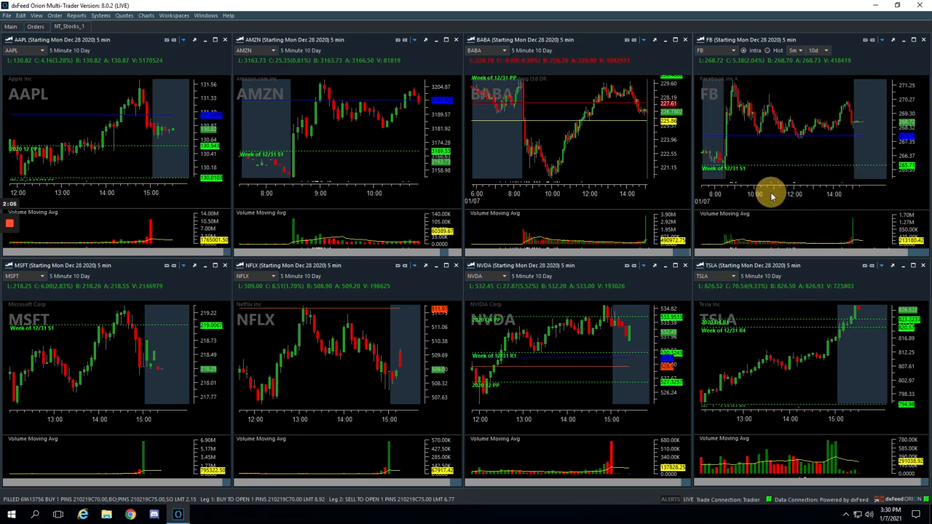
mouse_move(859, 119)
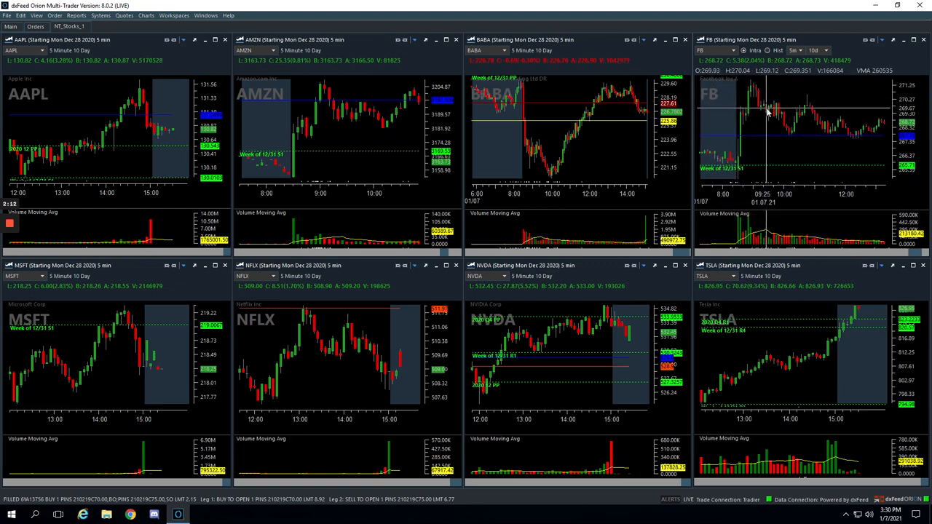
mouse_move(779, 117)
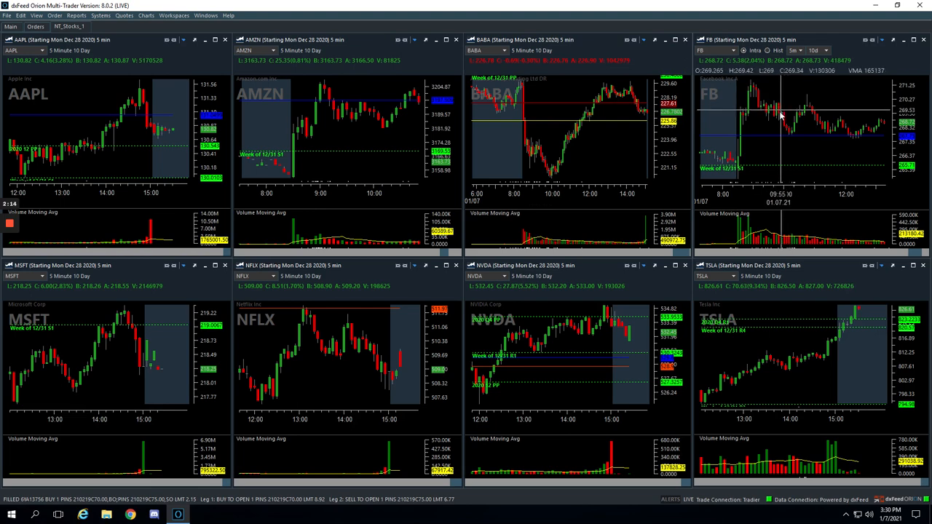
mouse_move(783, 109)
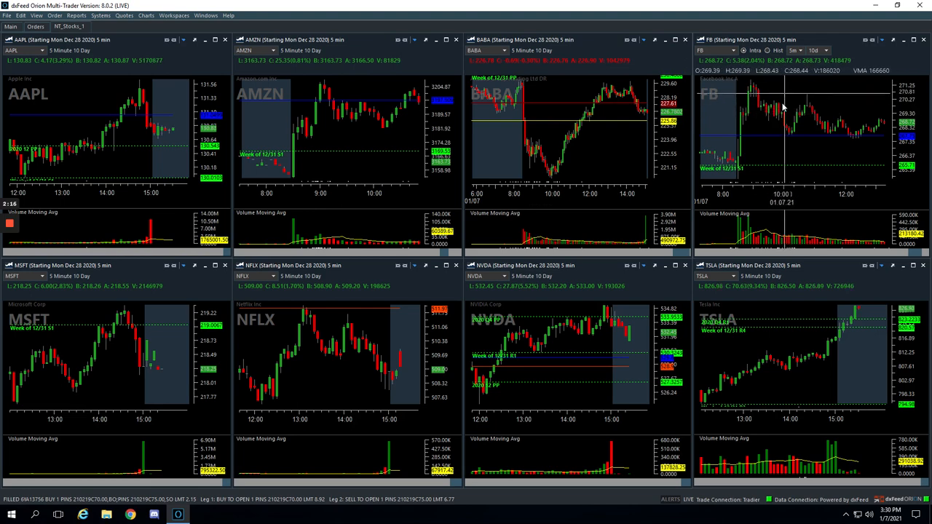
mouse_move(780, 109)
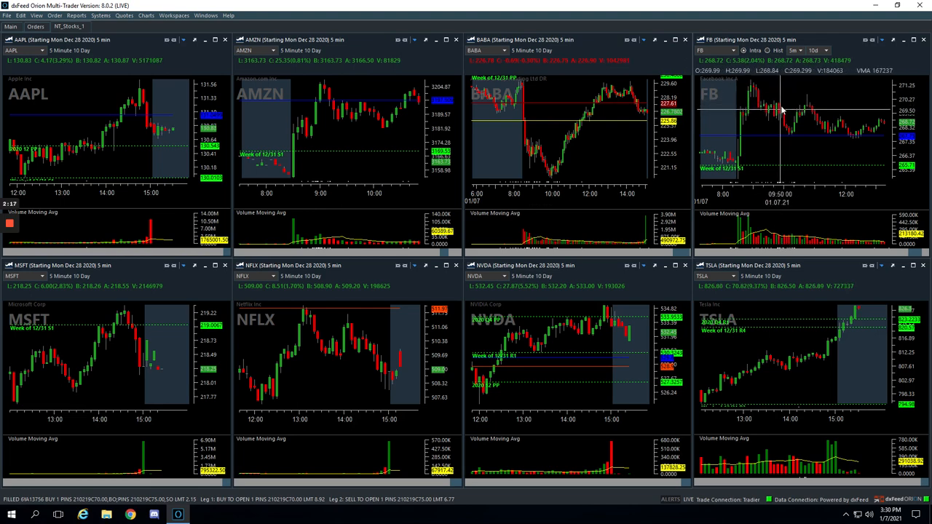
mouse_move(785, 115)
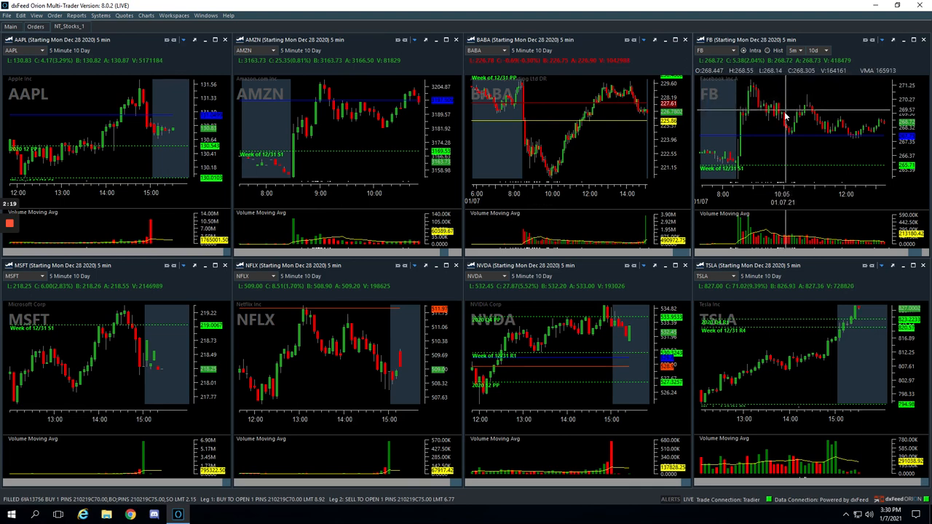
mouse_move(785, 124)
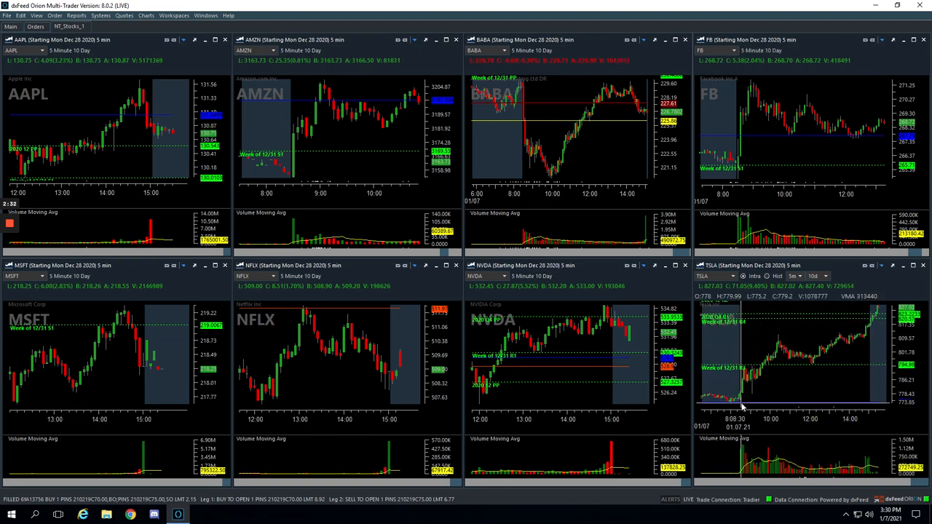
mouse_move(744, 376)
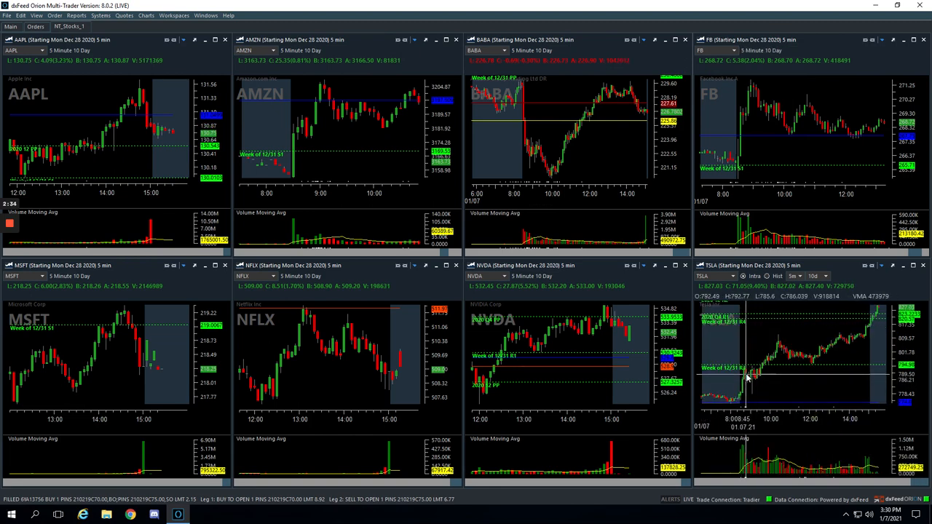
mouse_move(750, 379)
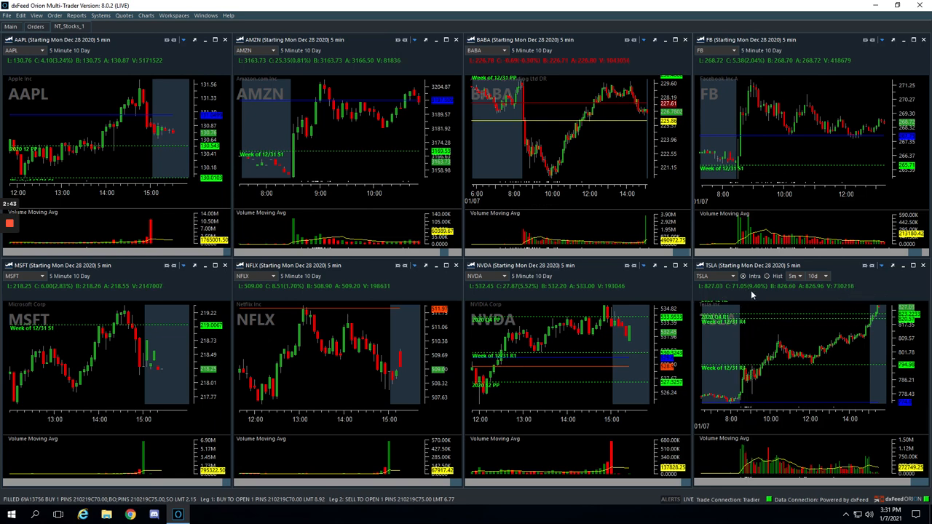
mouse_move(755, 378)
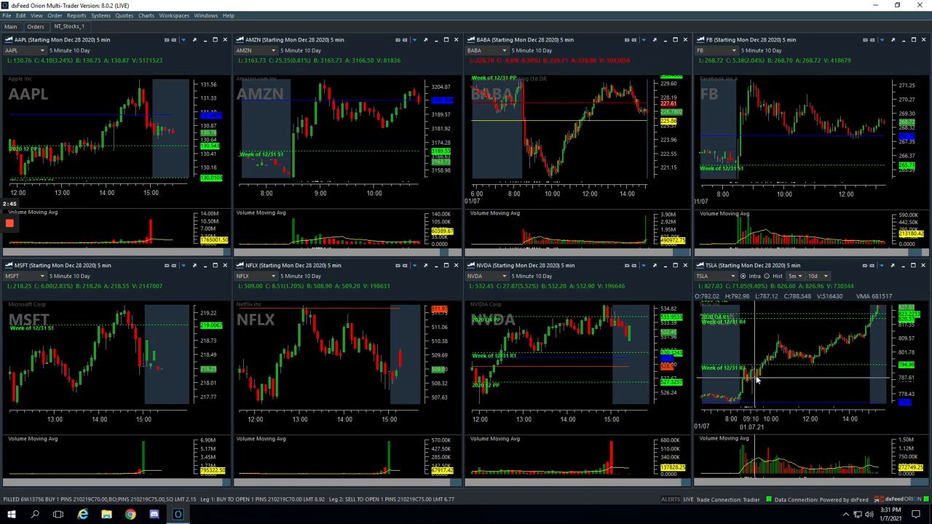
mouse_move(757, 379)
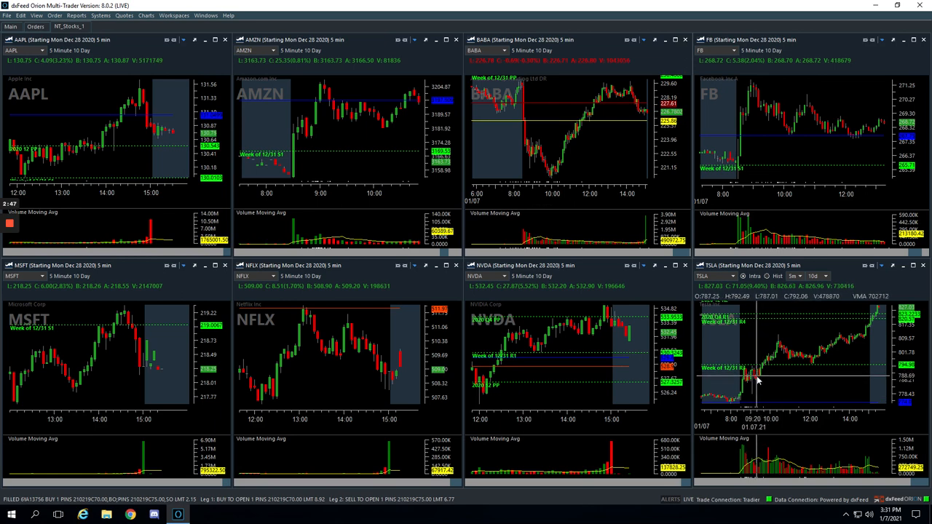